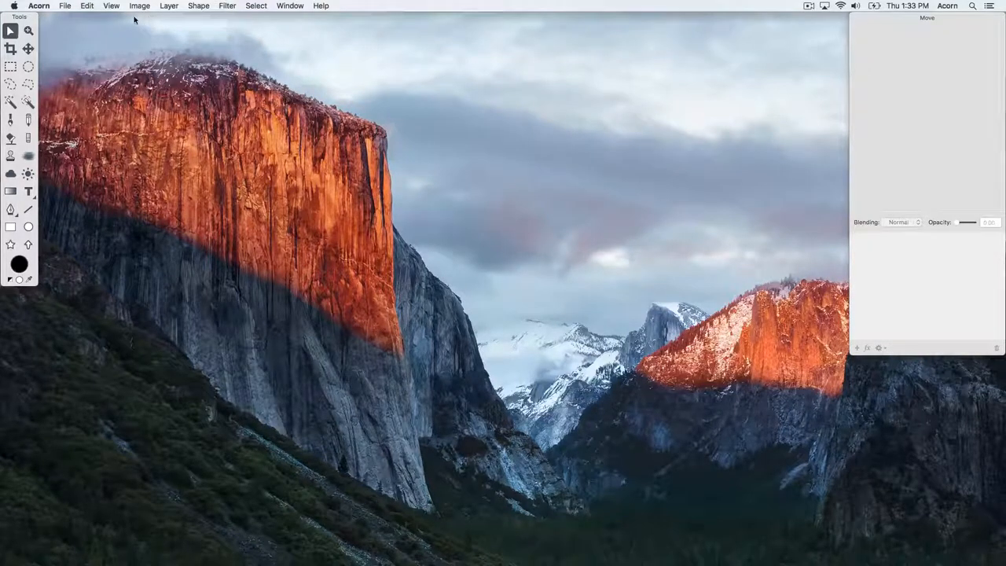
# Create a new 1400×800 pixel image with a white background
pyautogui.click(65, 5)
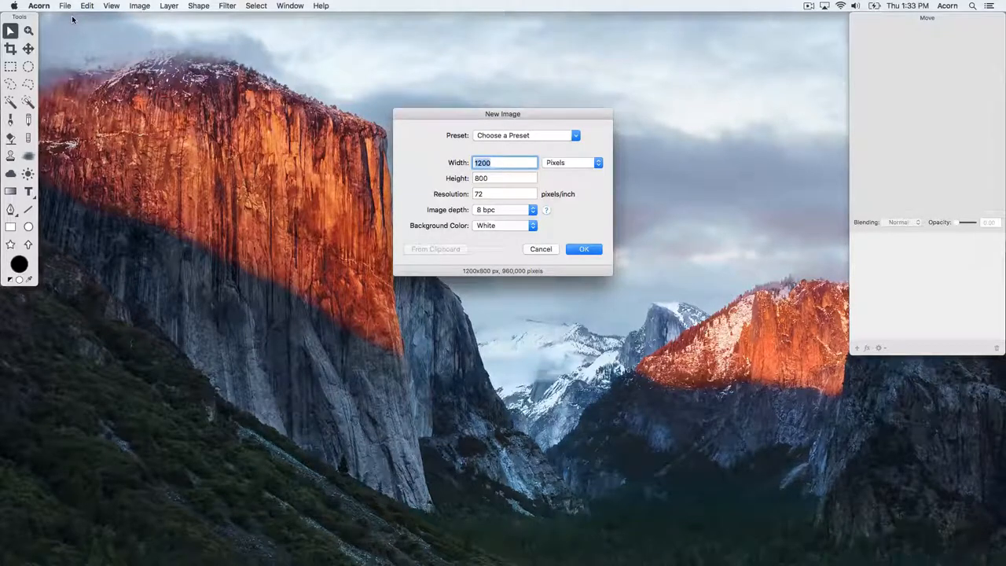
pyautogui.click(584, 249)
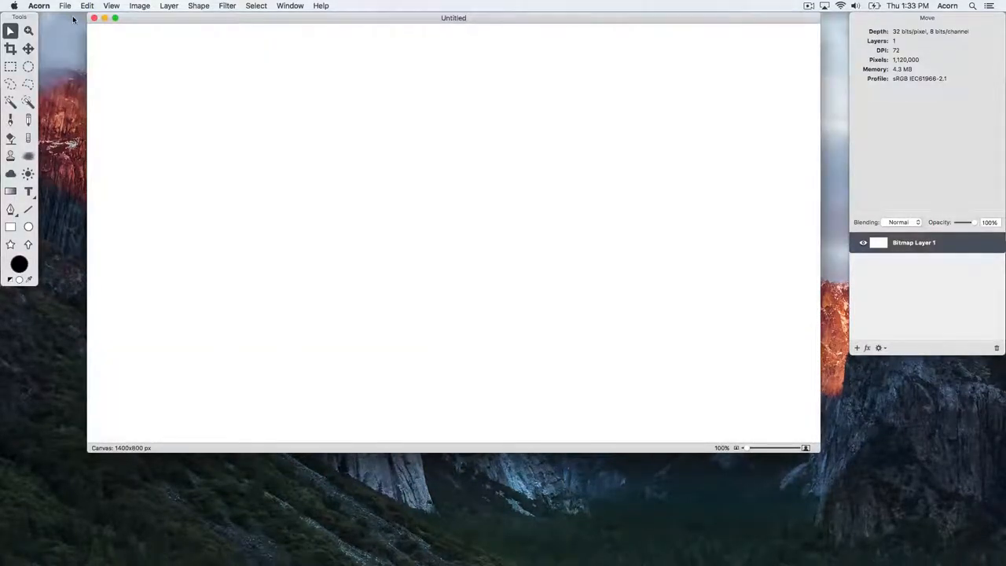
# Save the blank canvas as layers.acorn in the Layers folder
pyautogui.click(66, 5)
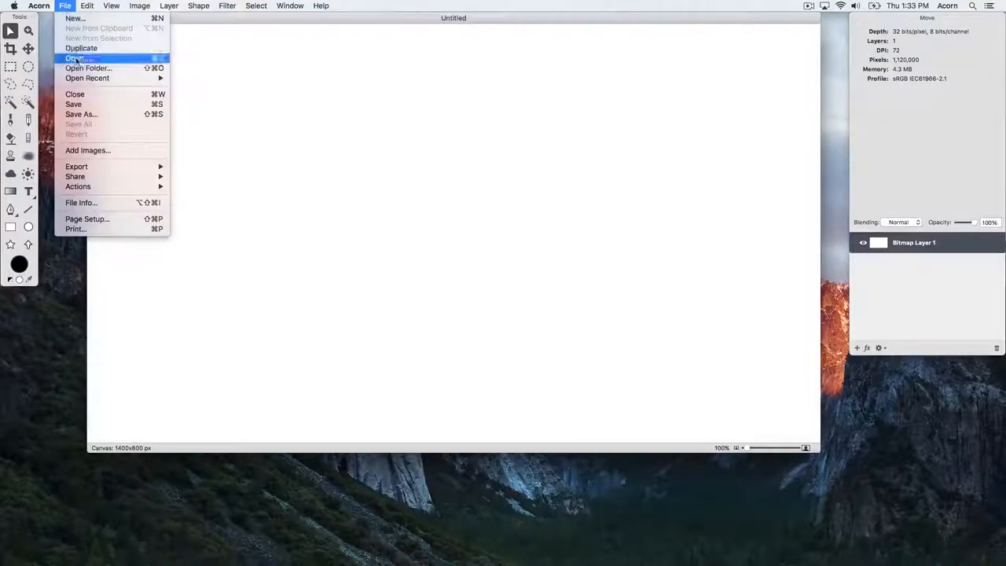
pyautogui.click(81, 114)
pyautogui.write('layers.acorn')
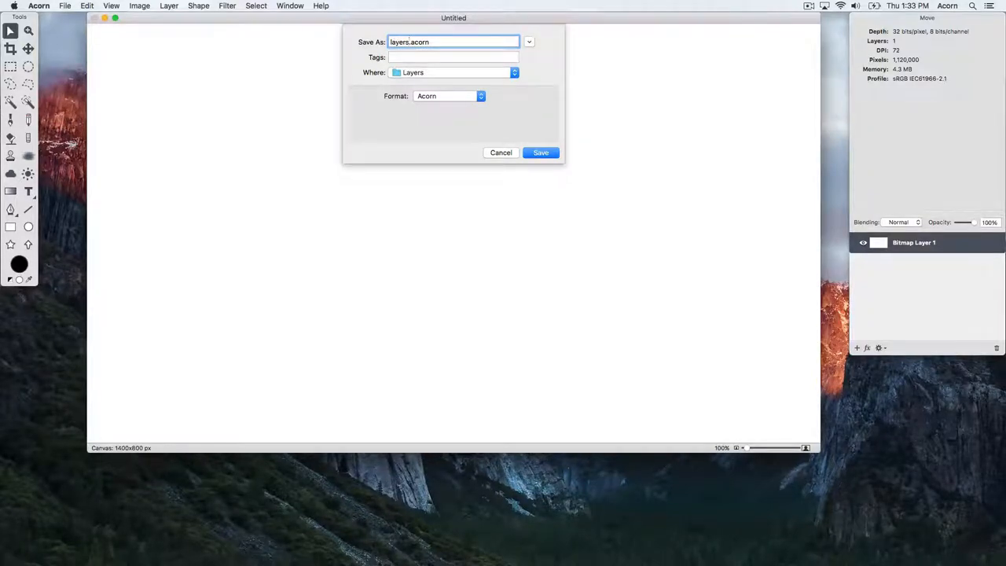
pyautogui.moveTo(396, 149)
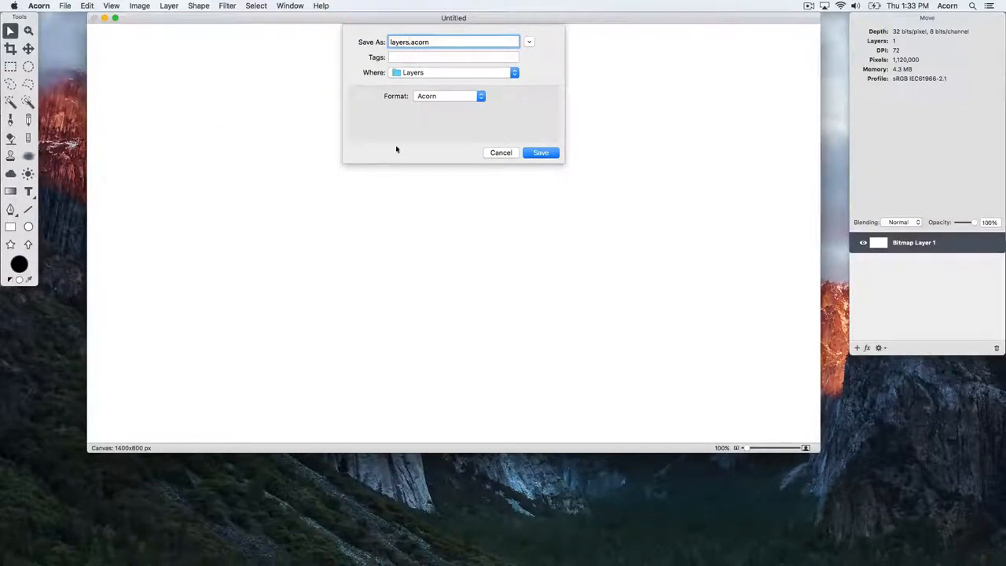
pyautogui.click(541, 153)
pyautogui.write('white background')
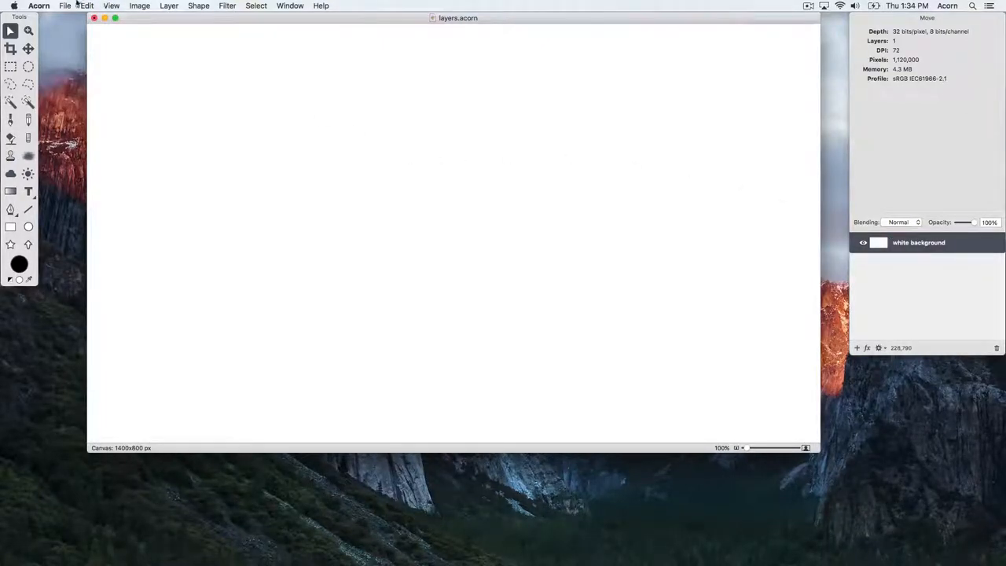
# Add Leaves.jpg from the Layers folder as a new layer
pyautogui.click(66, 6)
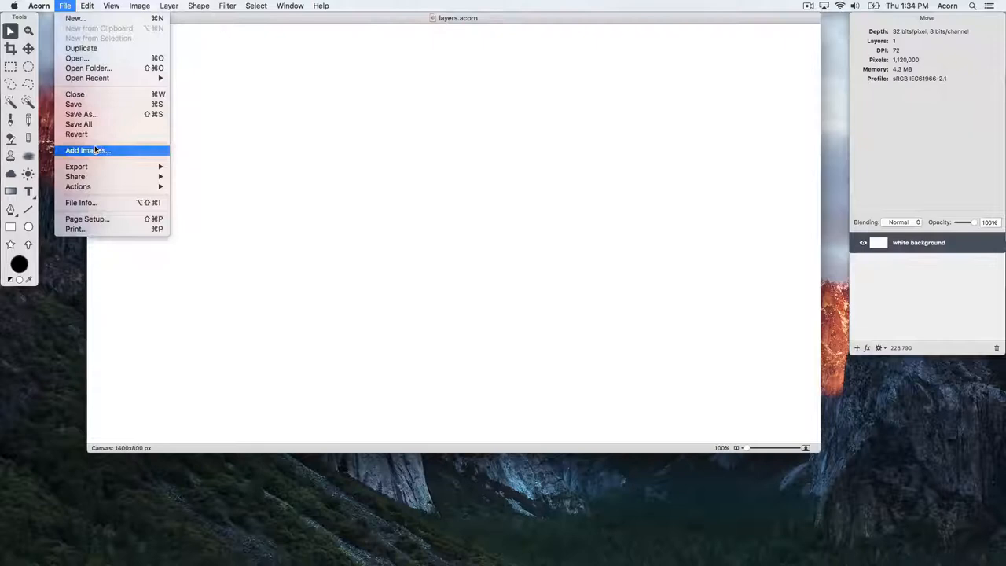
pyautogui.click(86, 150)
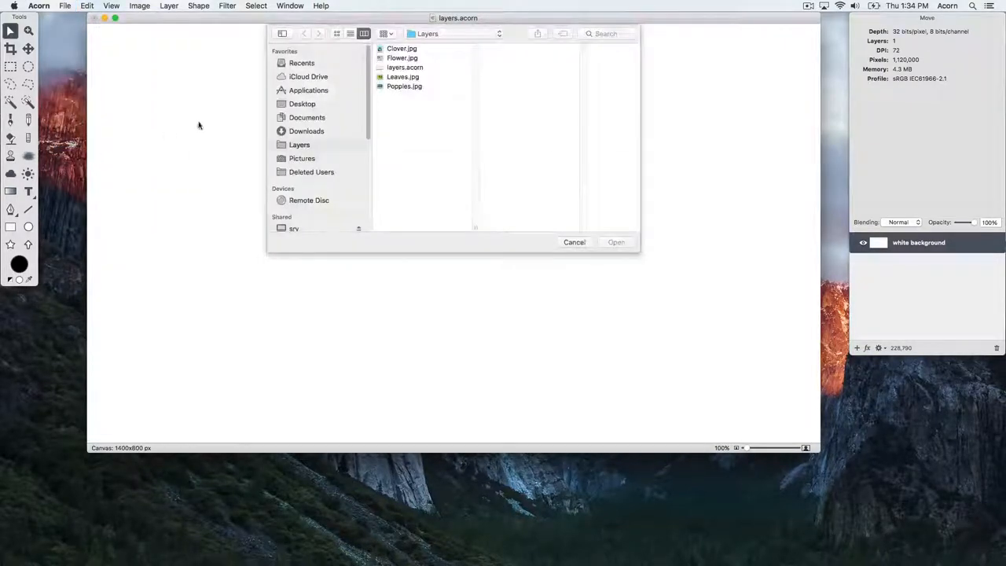
pyautogui.click(402, 76)
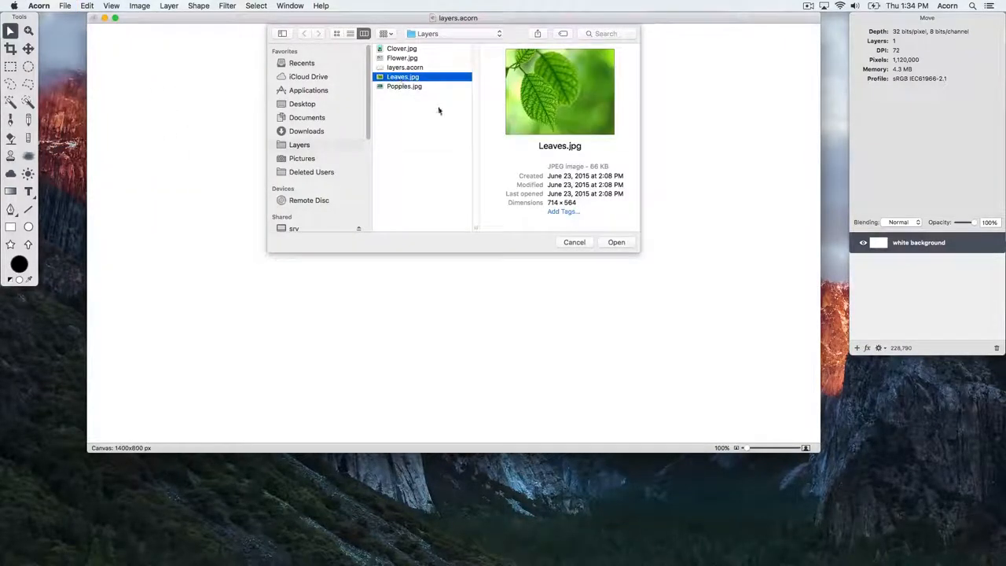
pyautogui.click(616, 243)
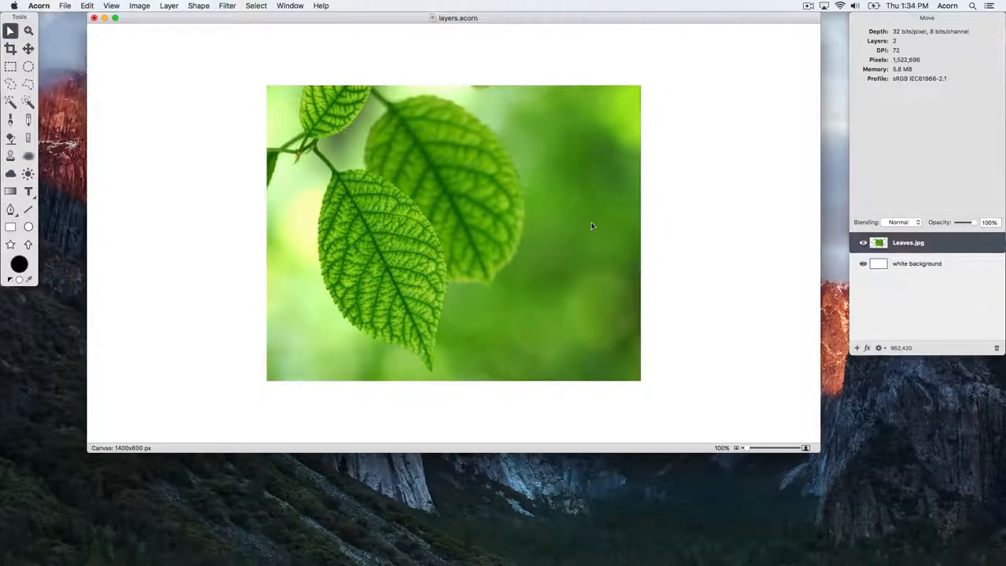
# Scale the Leaves layer to 73% and place it in the lower left
pyautogui.click(169, 5)
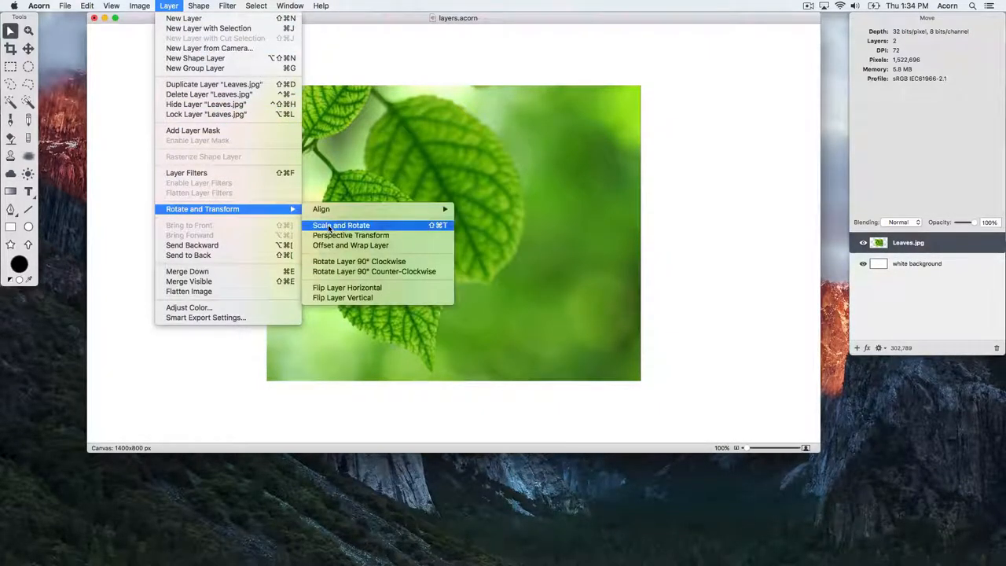
pyautogui.click(341, 226)
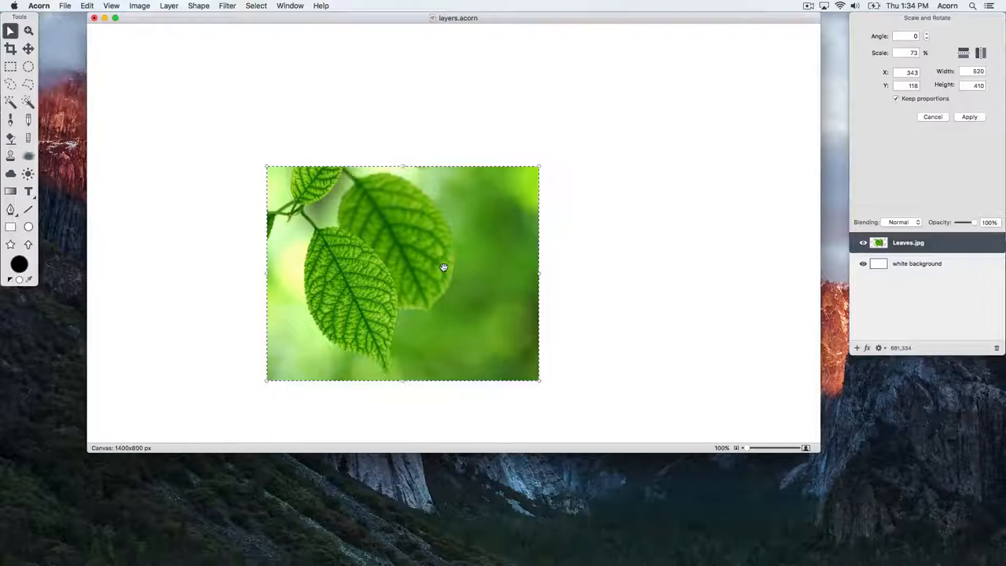
pyautogui.moveTo(443, 268); pyautogui.dragTo(318, 300)
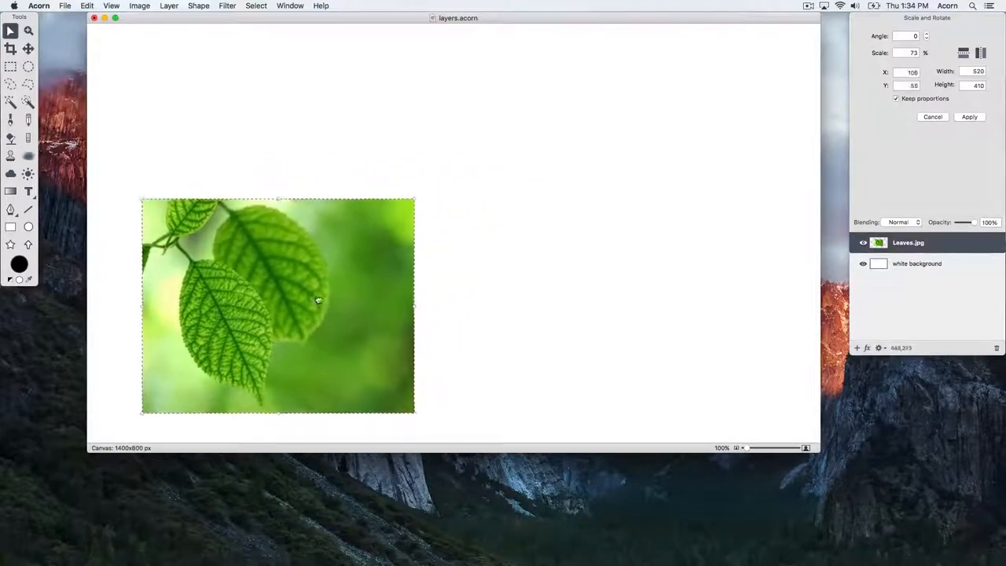
pyautogui.moveTo(319, 302); pyautogui.dragTo(309, 292)
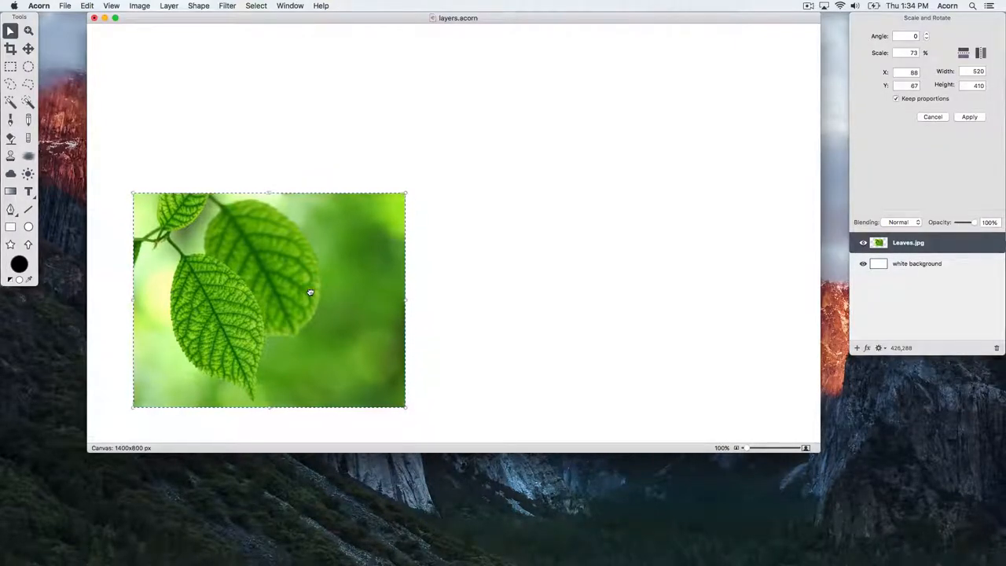
pyautogui.click(969, 116)
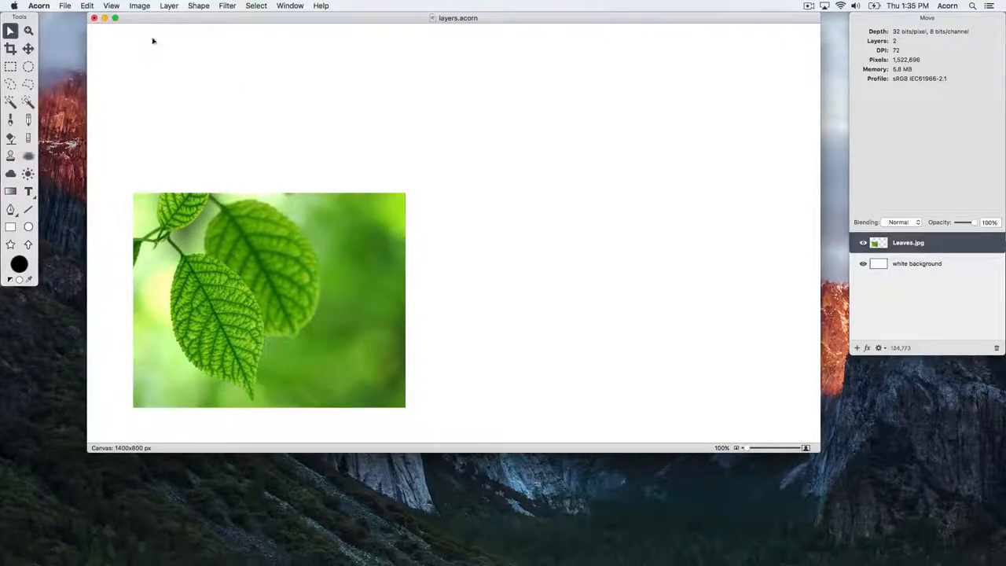
# Add Poppies.jpg as a layer and position it right of the leaves
pyautogui.click(65, 6)
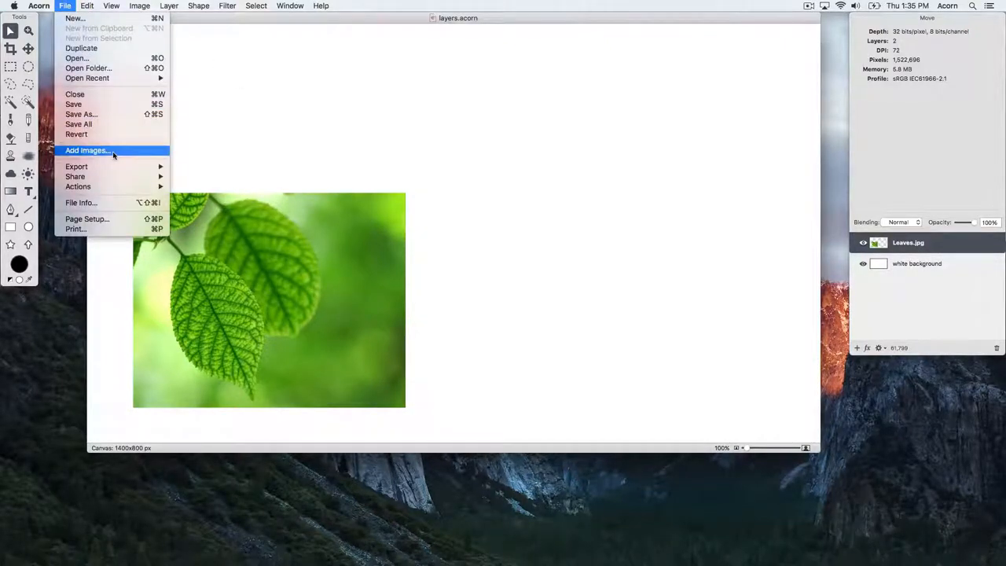
pyautogui.click(87, 150)
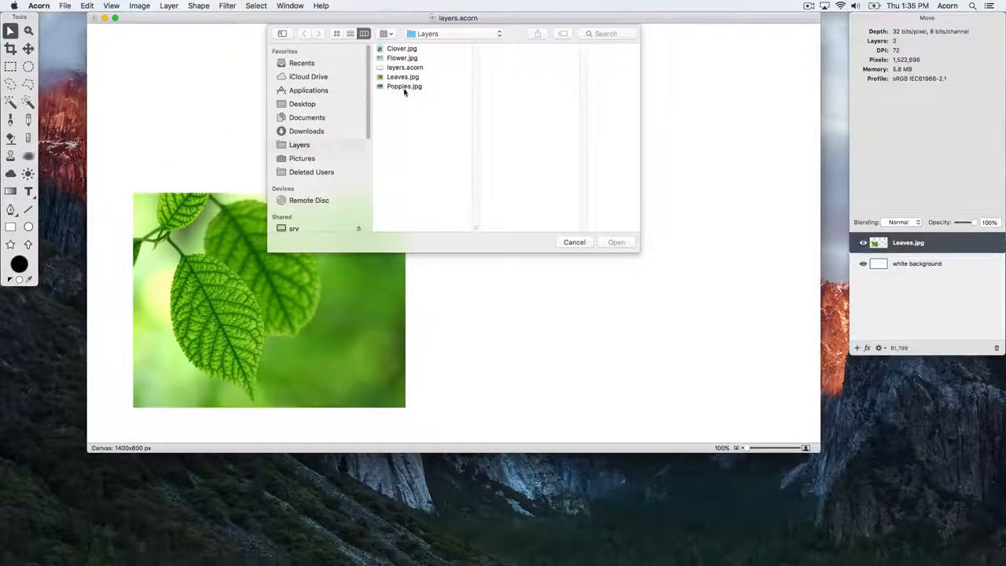
pyautogui.click(404, 86)
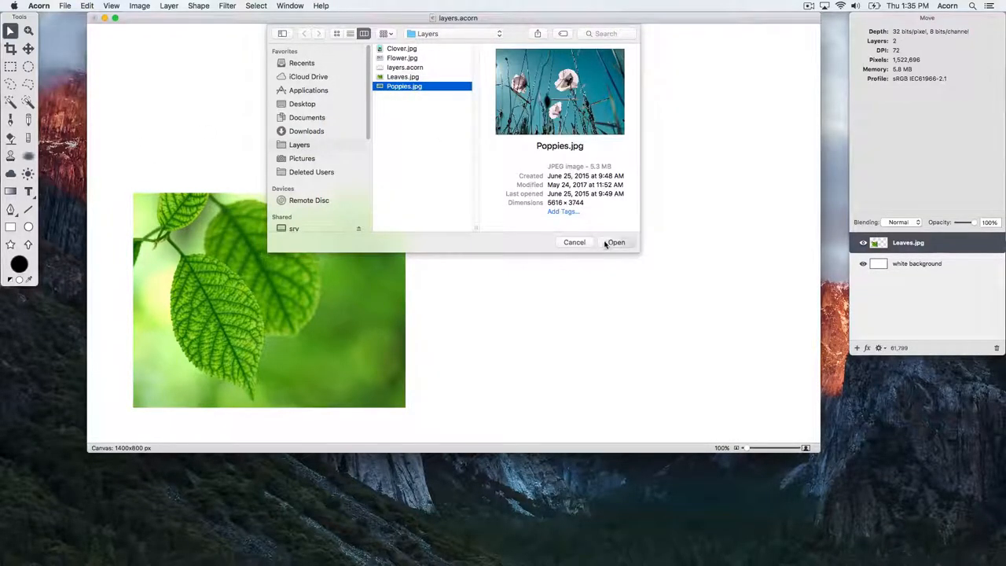
pyautogui.click(617, 242)
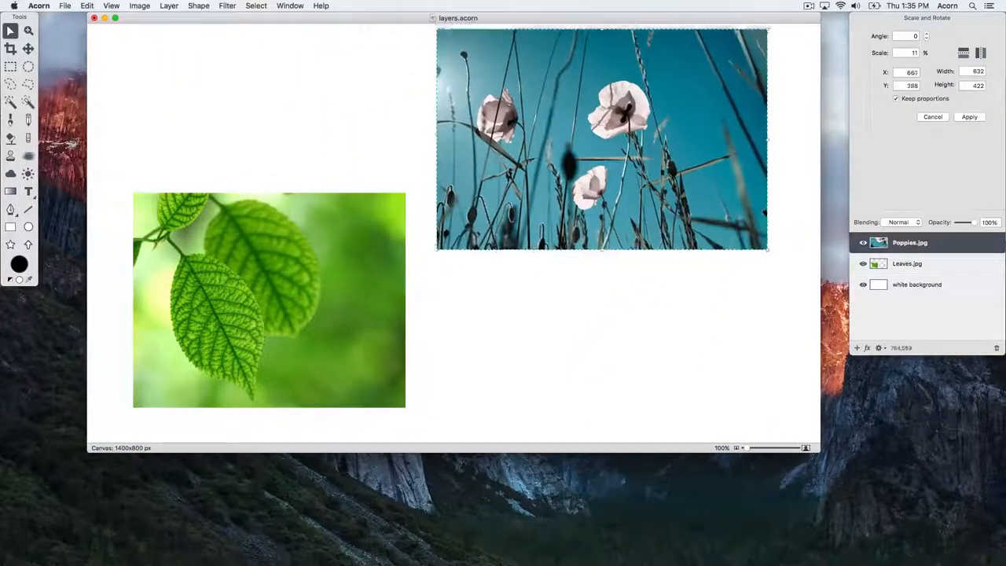
pyautogui.moveTo(602, 139); pyautogui.dragTo(596, 297)
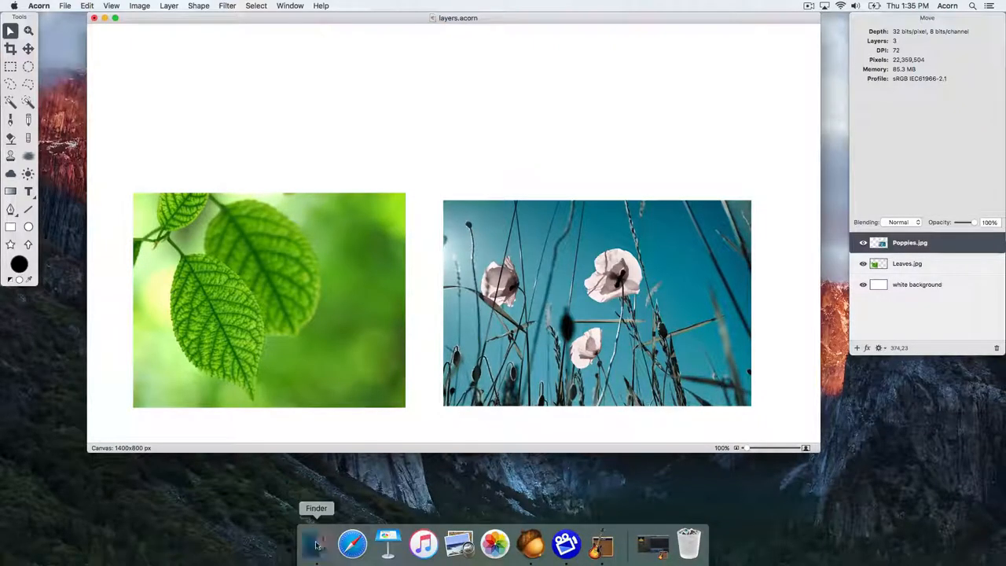
# Drag Flower.jpg from the Layers folder in Finder onto the Acorn canvas
pyautogui.click(315, 543)
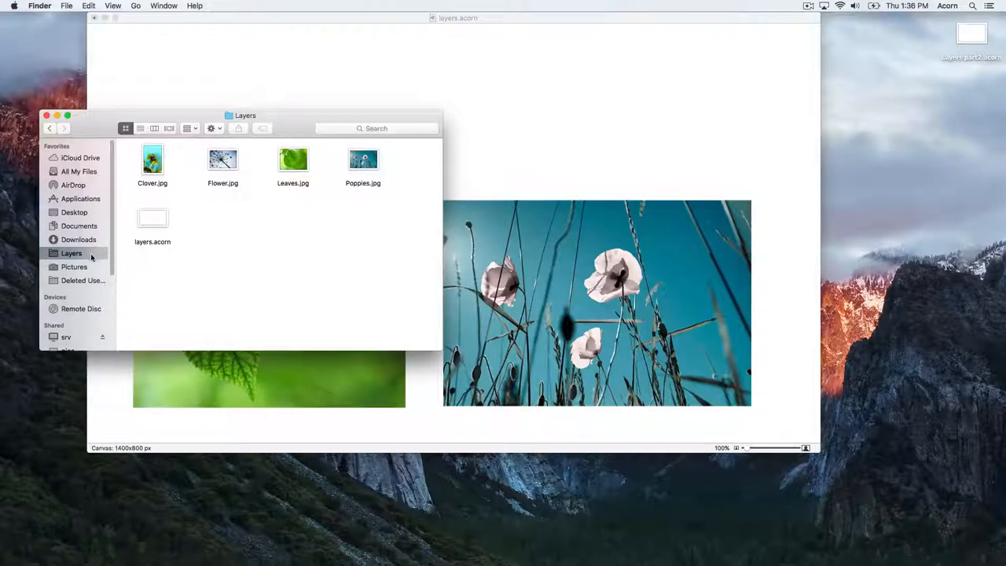
pyautogui.moveTo(223, 160); pyautogui.dragTo(512, 236)
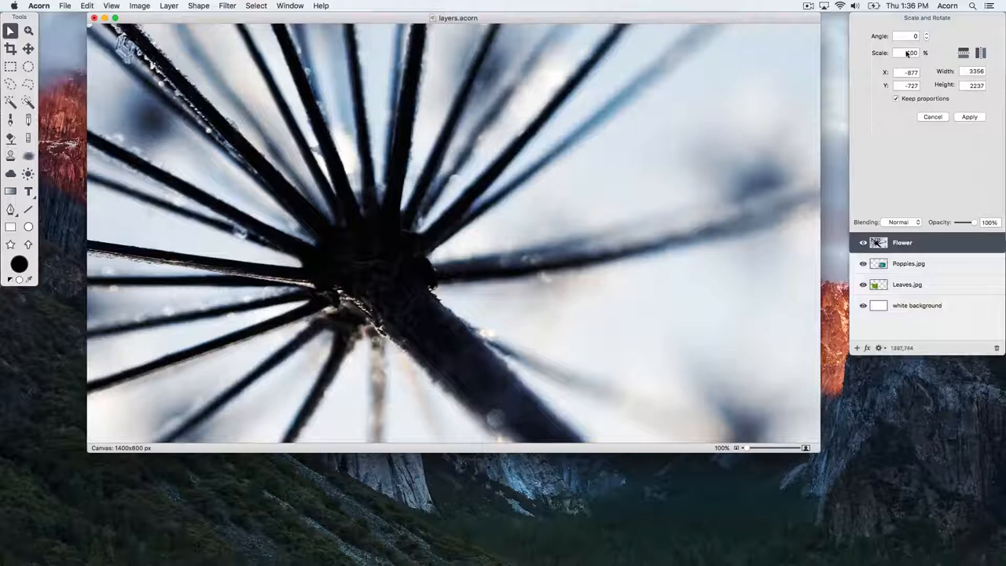
# Scale the Flower layer to 10% and move it above the poppies
pyautogui.click(909, 53)
pyautogui.write('10')
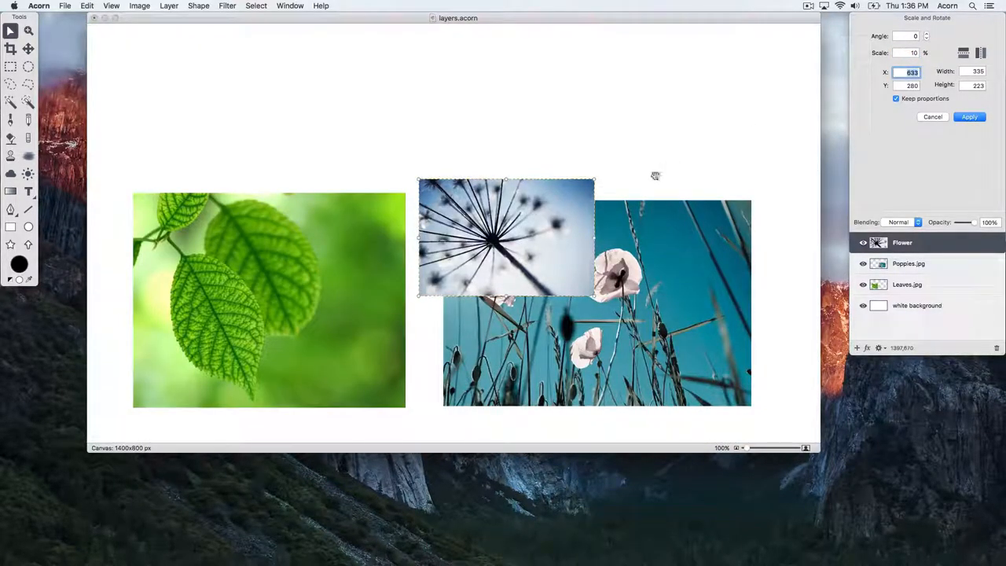
pyautogui.moveTo(505, 236); pyautogui.dragTo(616, 110)
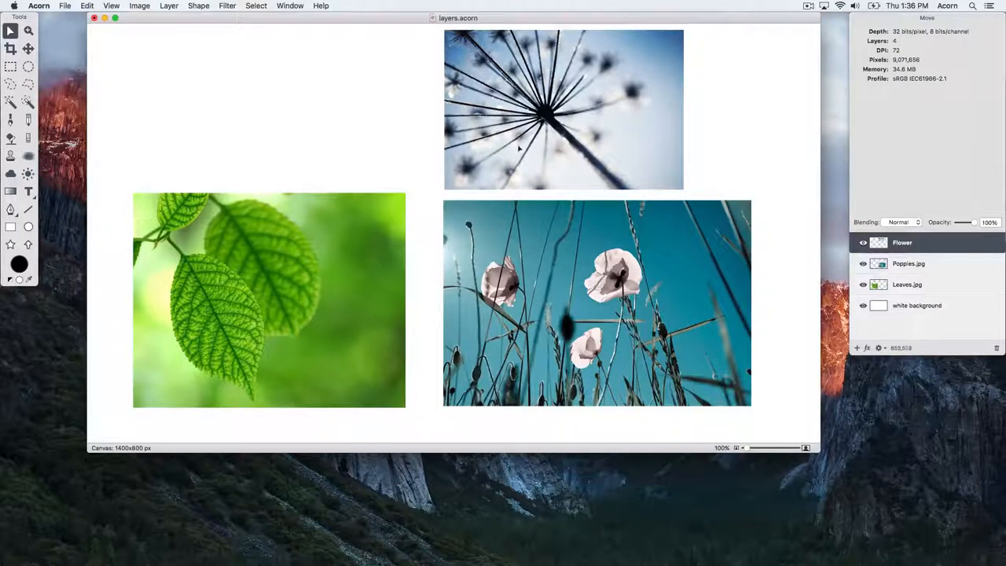
pyautogui.click(65, 6)
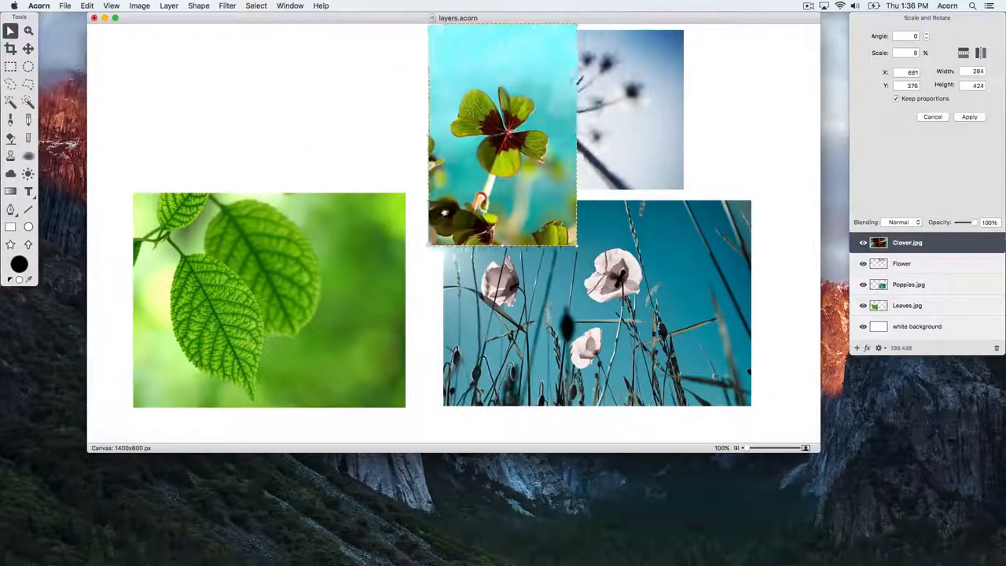
# Move the Clover photo to the upper left, just above the leaves
pyautogui.moveTo(503, 138); pyautogui.dragTo(291, 173)
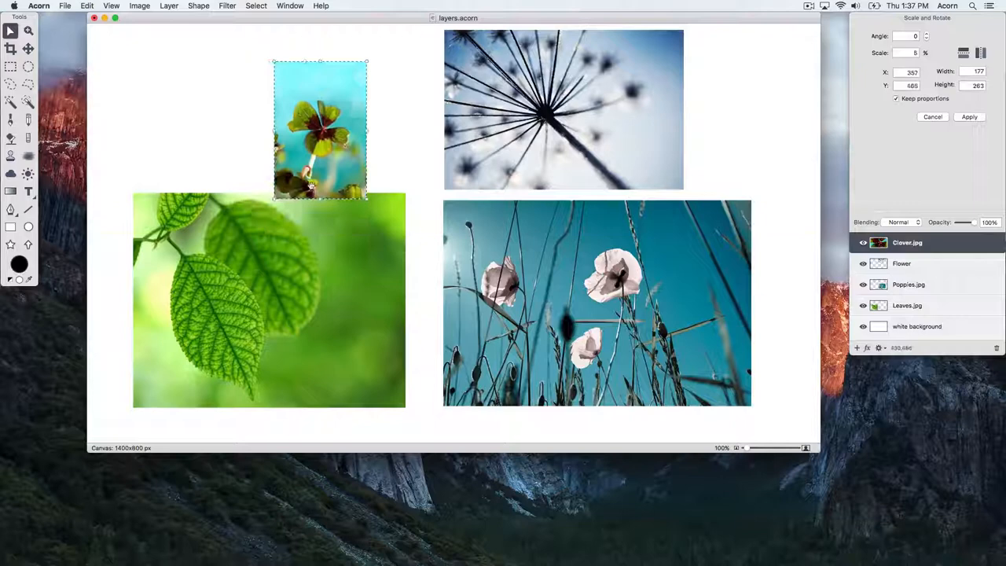
pyautogui.moveTo(320, 130); pyautogui.dragTo(359, 110)
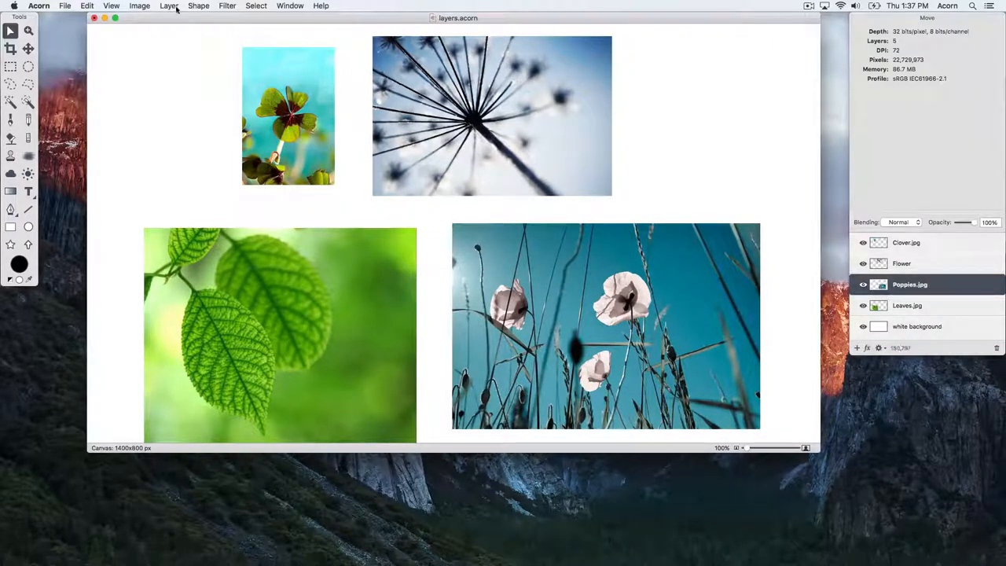
# Start the Rotate and Transform tool on the Poppies layer
pyautogui.click(168, 6)
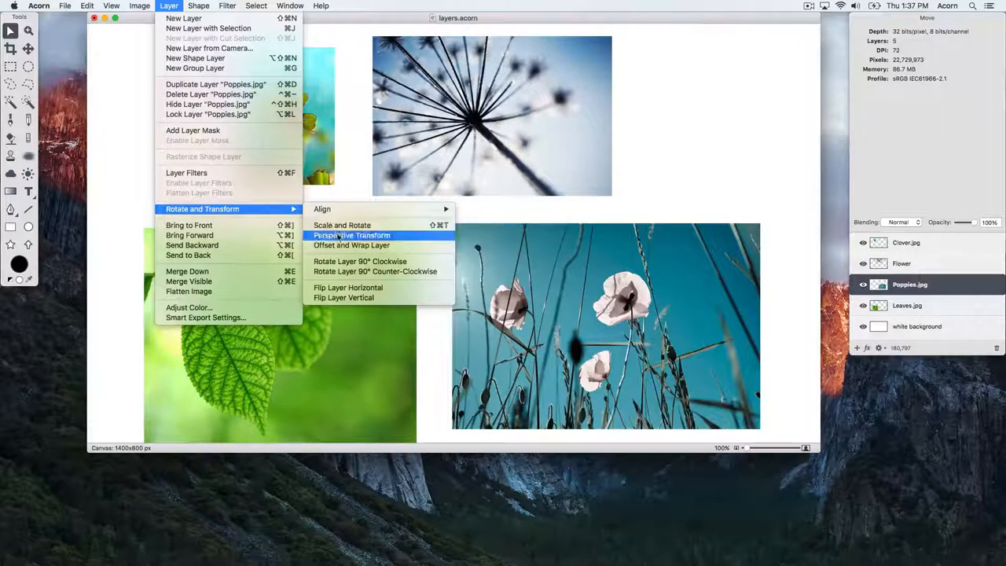
pyautogui.click(342, 225)
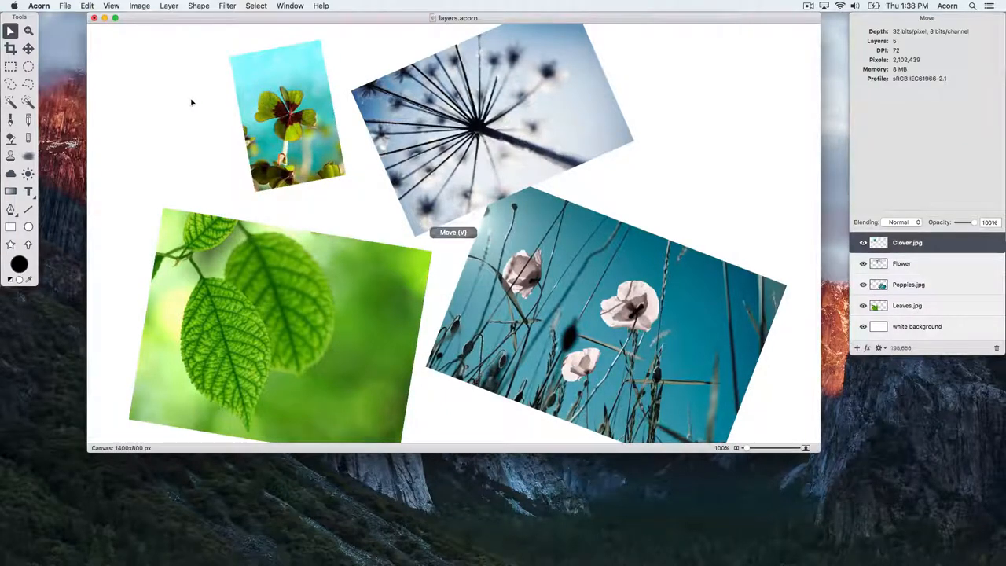
pyautogui.moveTo(196, 114)
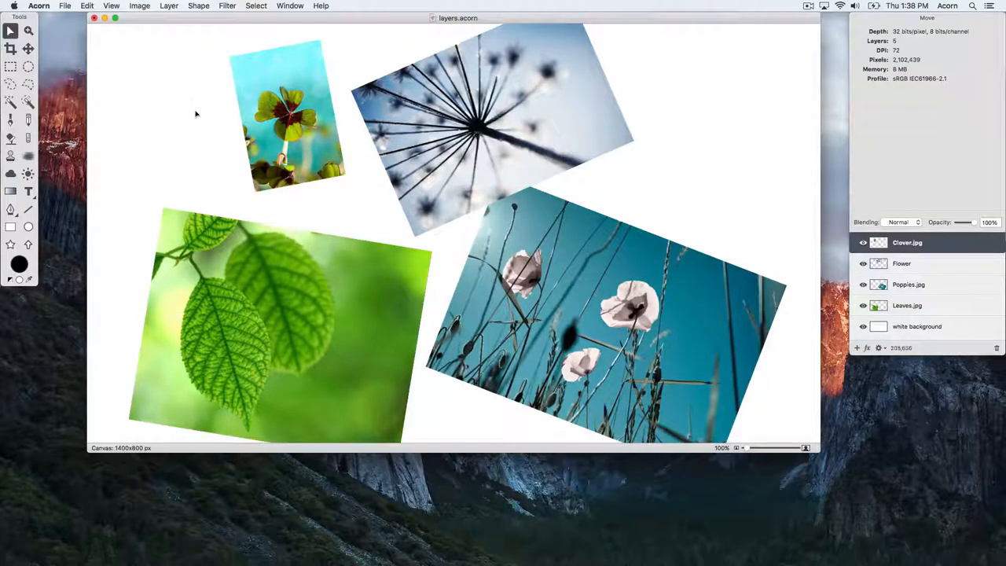